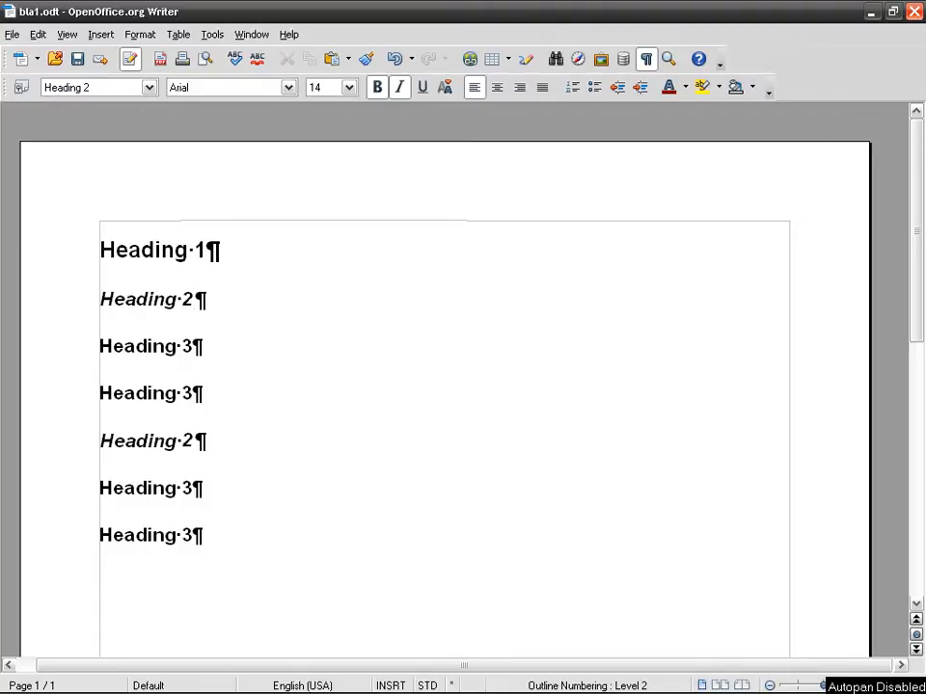
# Step: Review the outline levels of the Heading 1, 2 and 3 lines
pyautogui.click(195, 299)
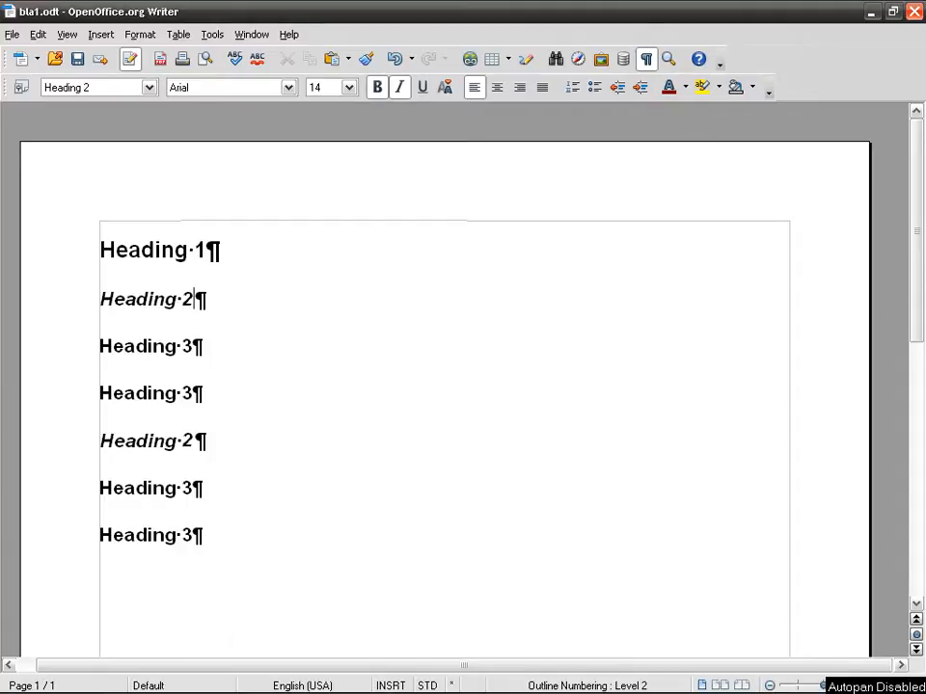
pyautogui.click(145, 251)
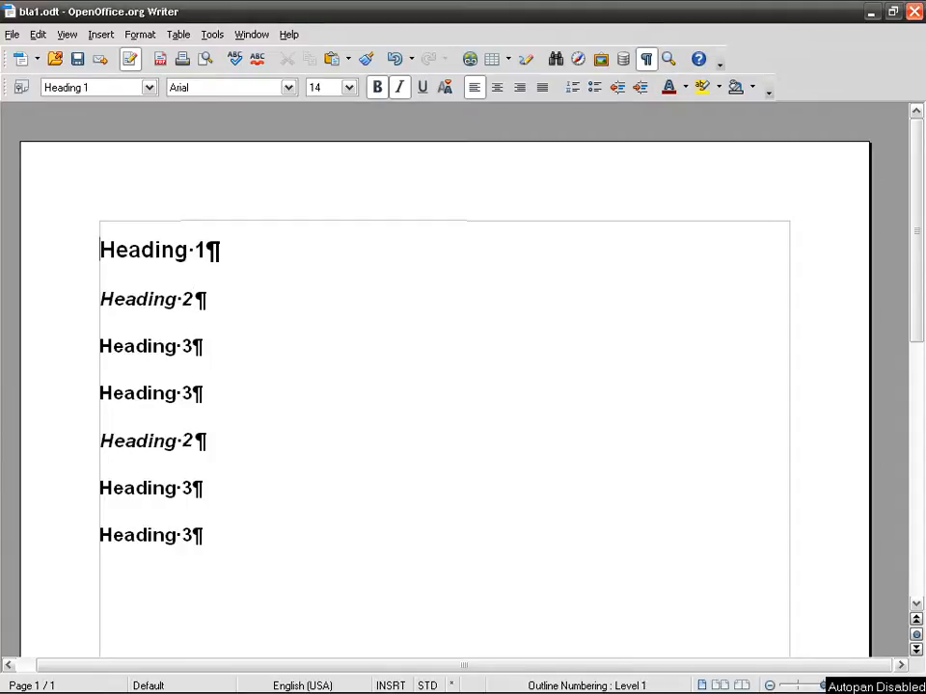
pyautogui.click(193, 299)
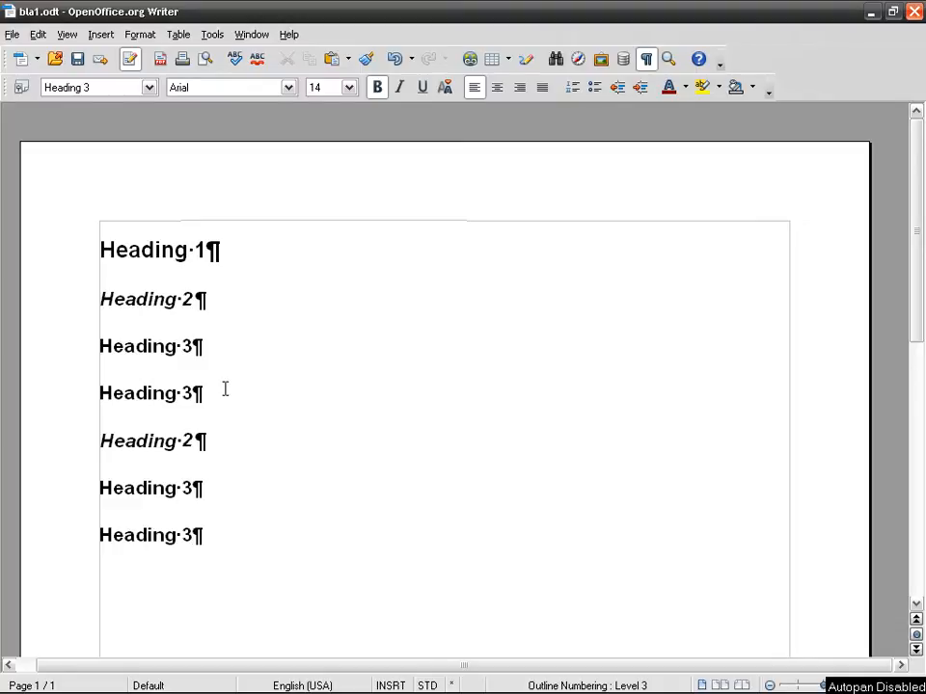
# Step: Insert a manual page break so an empty second page follows the headings
pyautogui.click(101, 34)
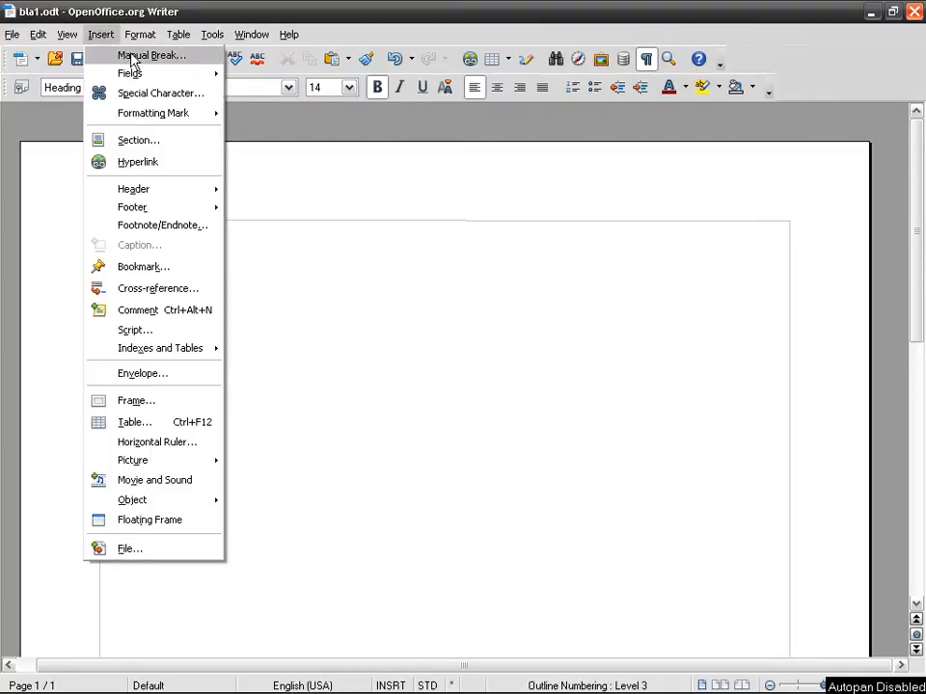
pyautogui.click(151, 54)
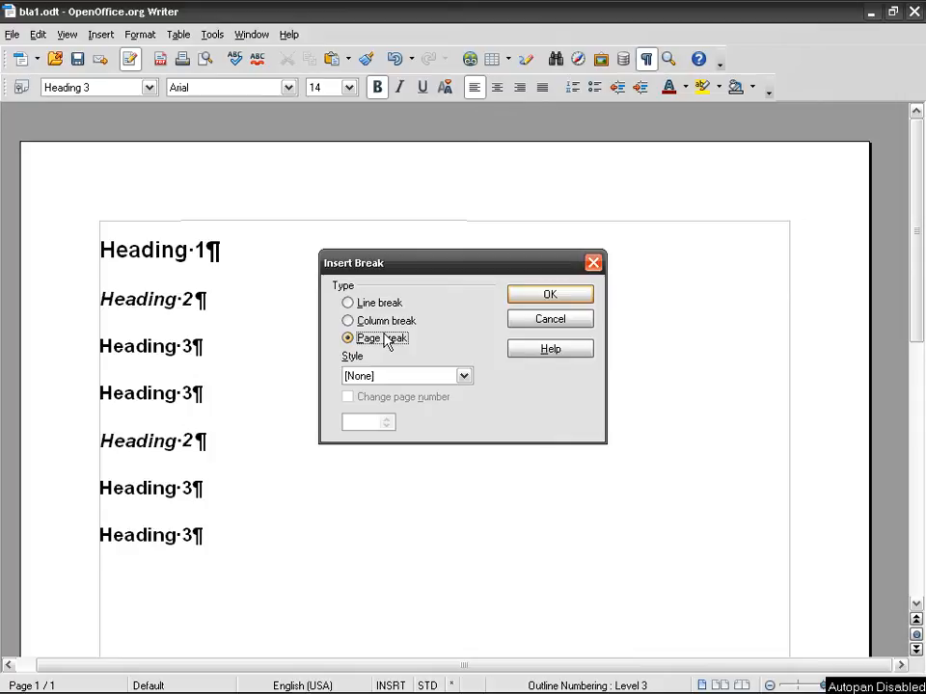
pyautogui.click(549, 293)
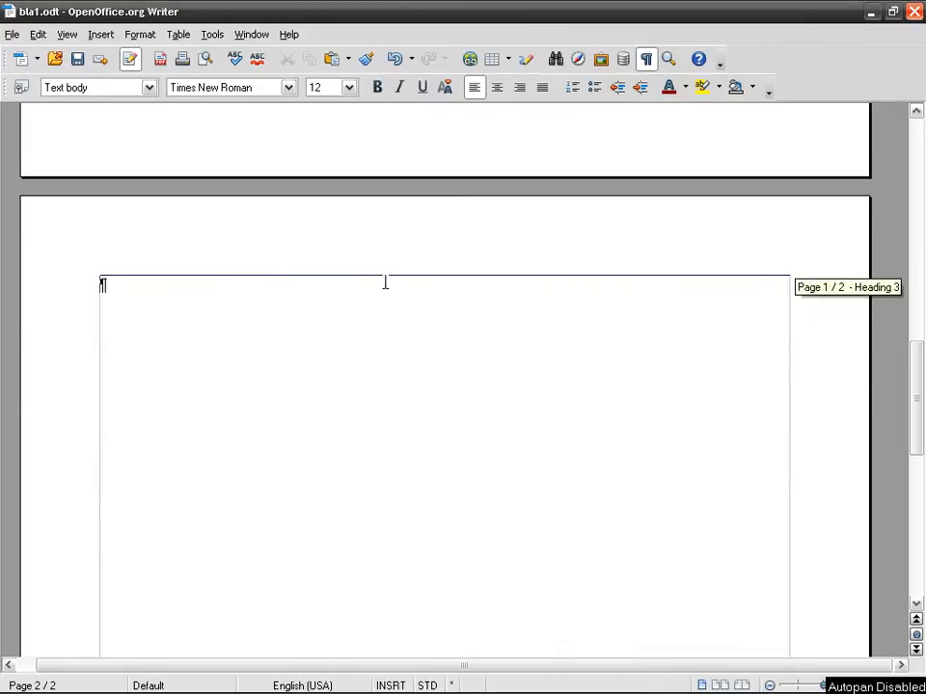
pyautogui.moveTo(100, 40)
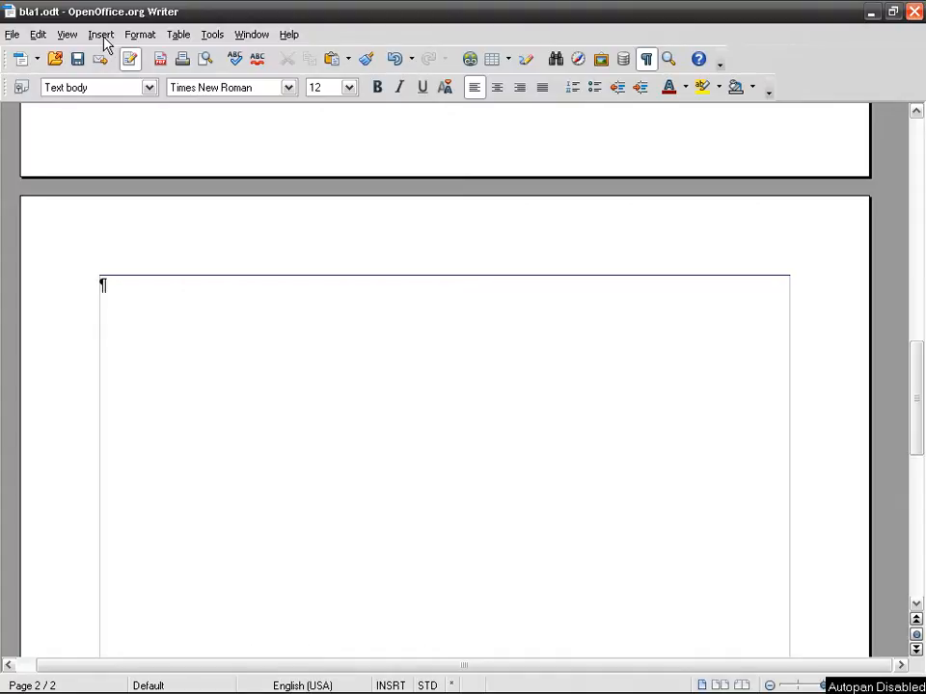
# Step: Insert a Table of Contents index listing the Heading 1, 2 and 3 entries on the second page
pyautogui.click(100, 35)
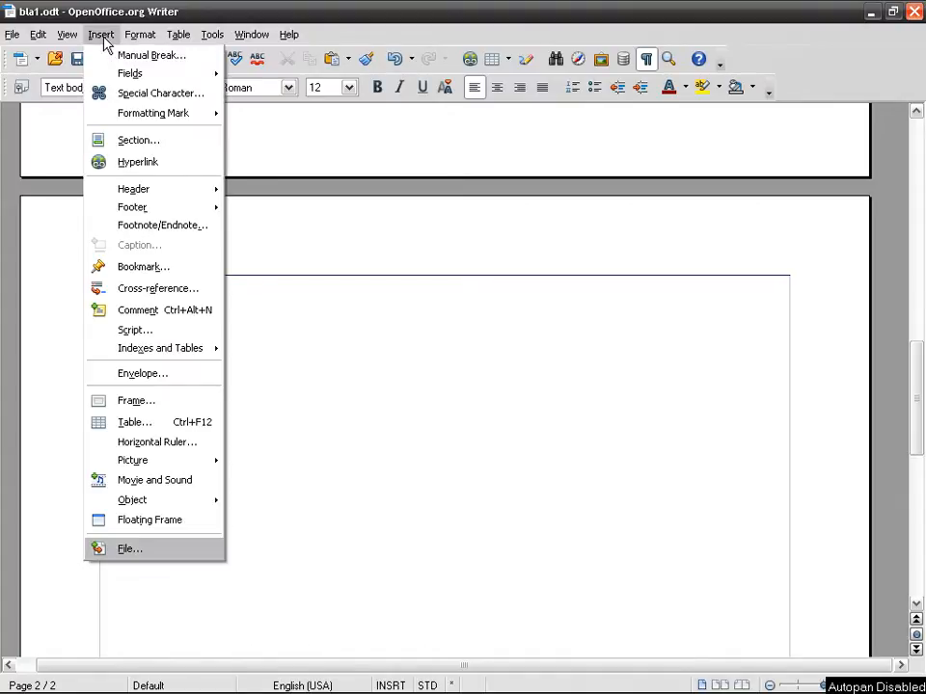
pyautogui.moveTo(160, 347)
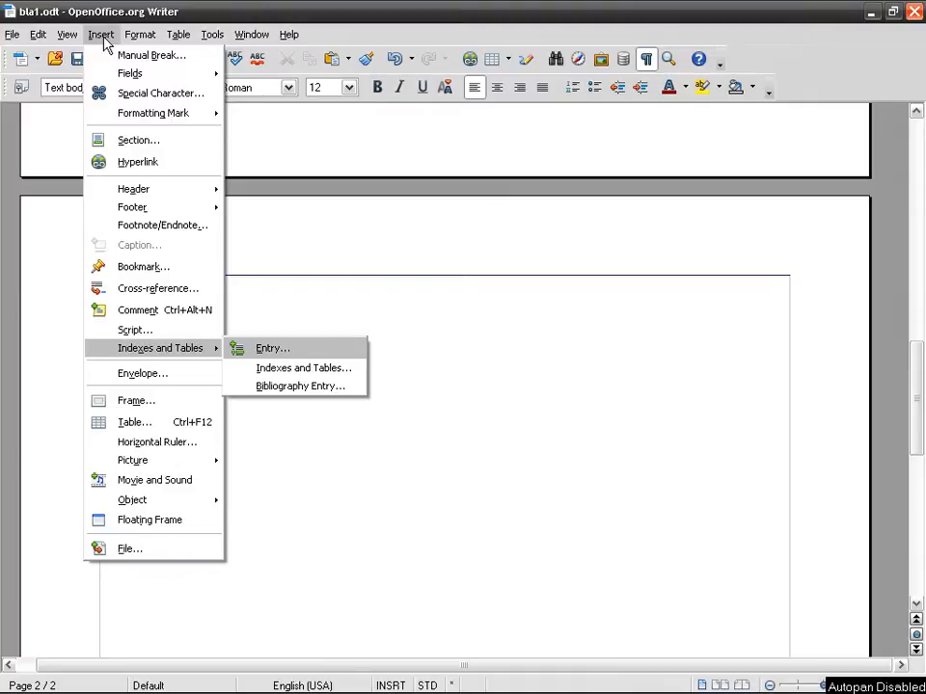
pyautogui.click(302, 366)
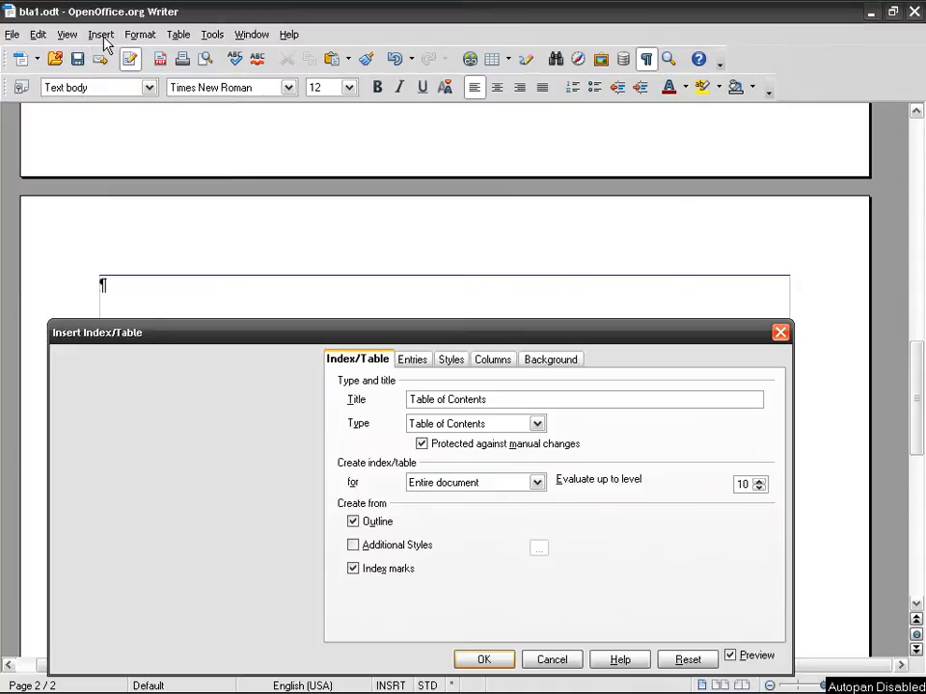
pyautogui.click(729, 656)
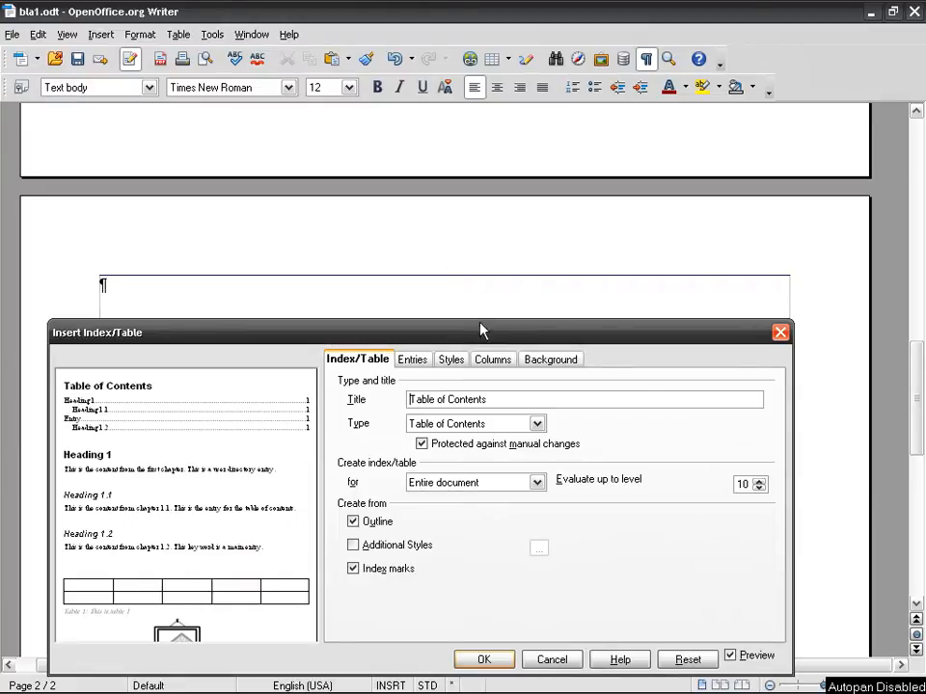
pyautogui.moveTo(482, 332); pyautogui.dragTo(474, 193)
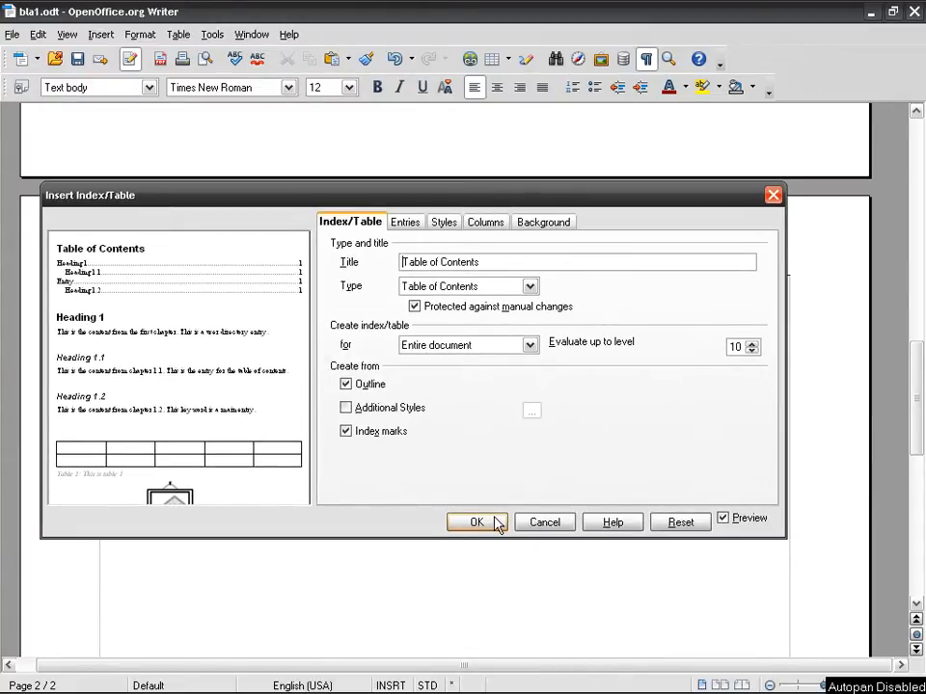
pyautogui.click(474, 521)
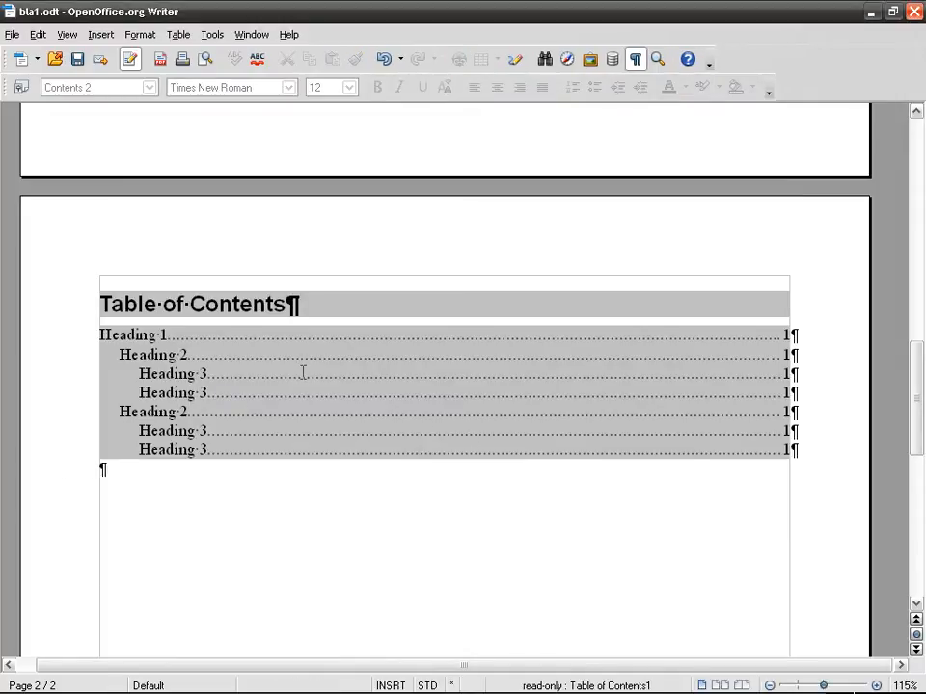
# Step: Reopen the inserted table of contents via Edit Index/Table
pyautogui.click(135, 335)
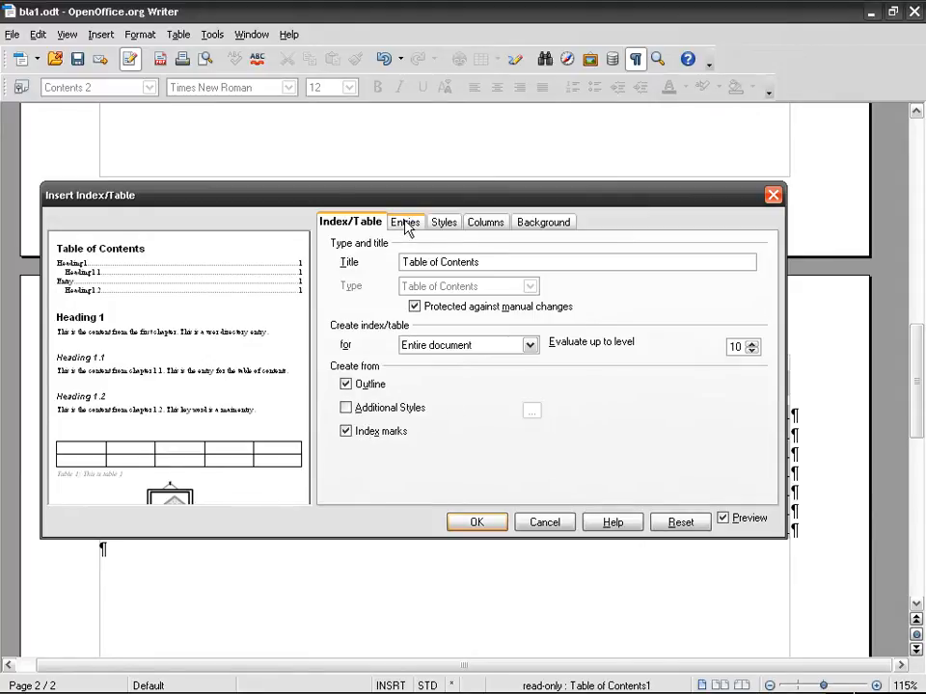
# Step: On Entries, wrap the level 1 structure in Hyperlink start before E# and end after #
pyautogui.click(405, 222)
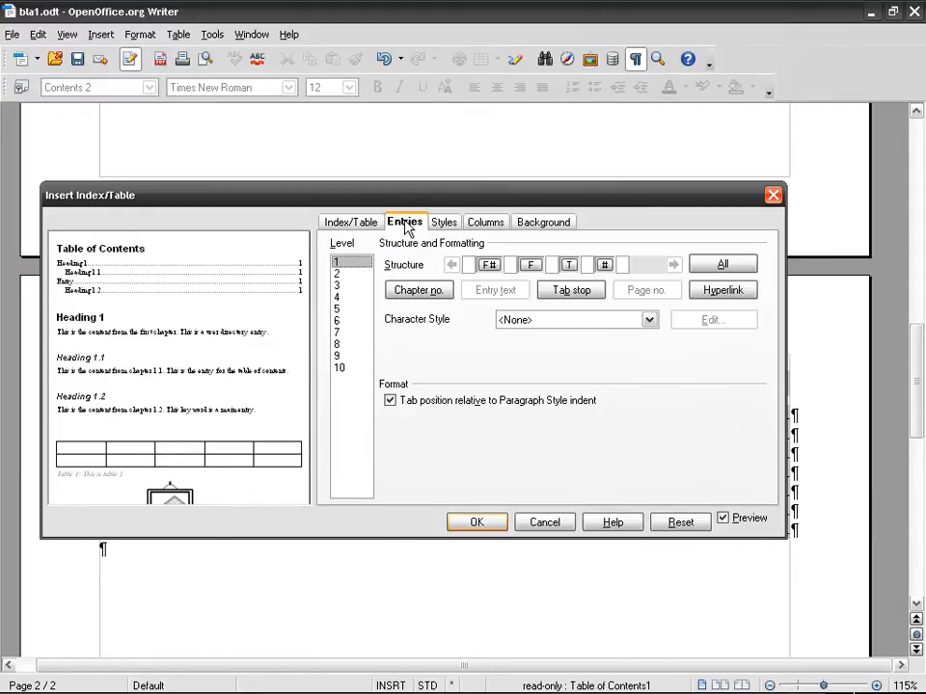
pyautogui.click(490, 265)
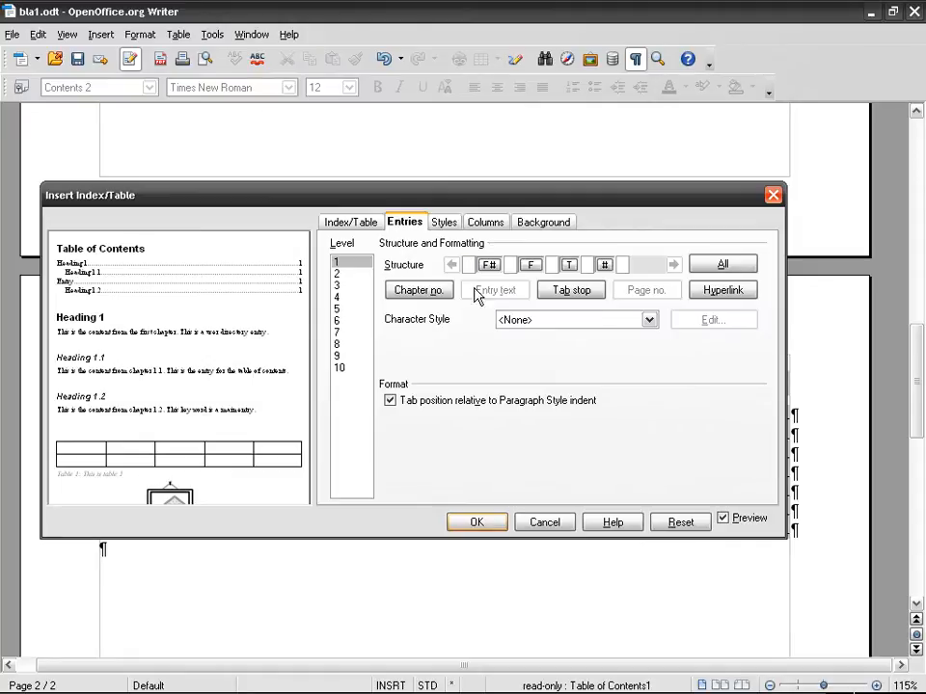
pyautogui.click(721, 290)
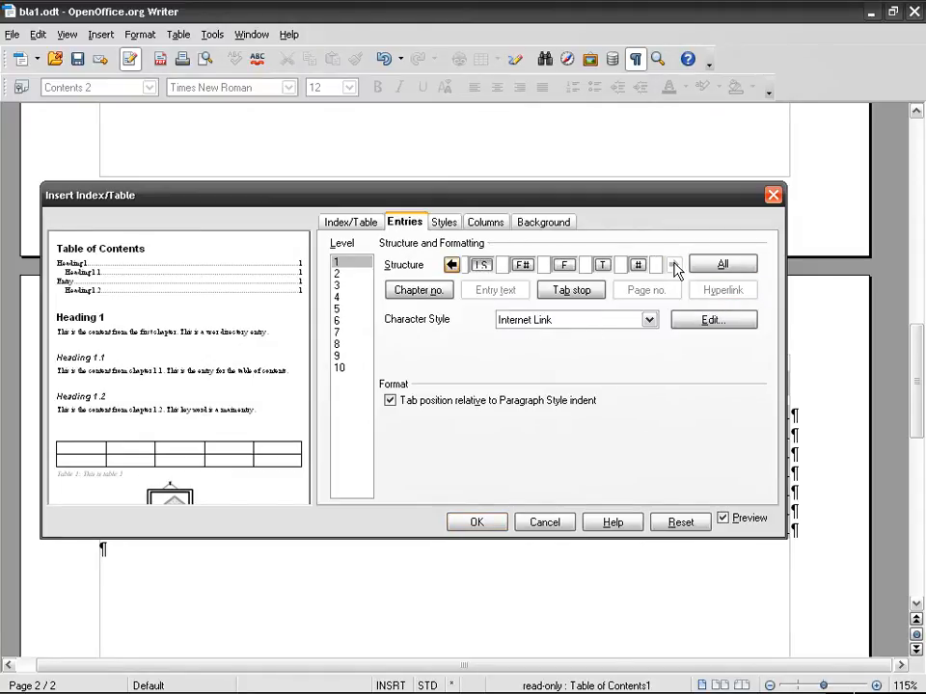
pyautogui.moveTo(640, 266)
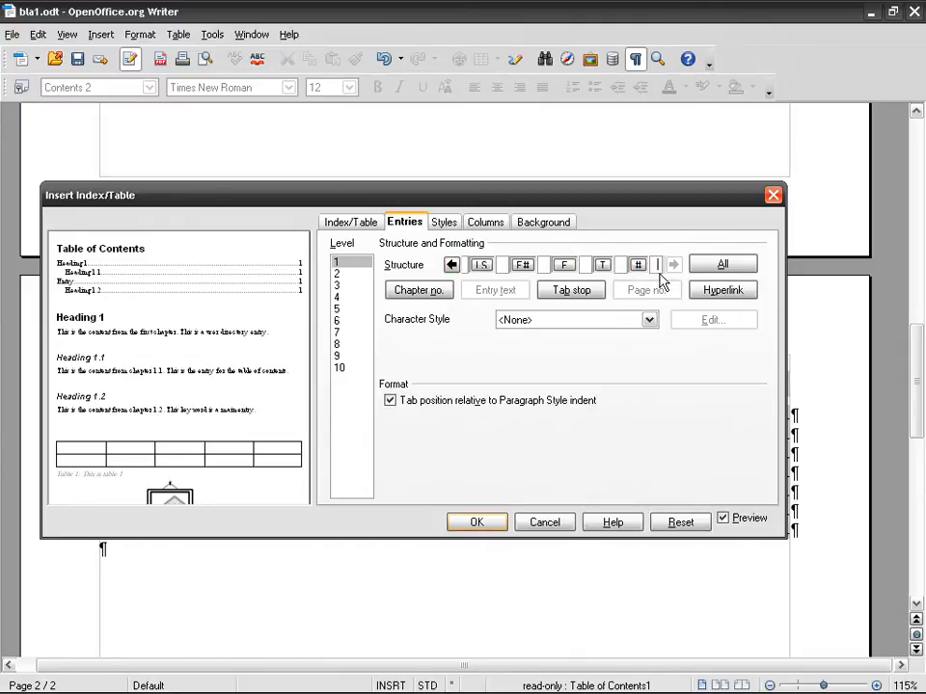
pyautogui.moveTo(637, 265)
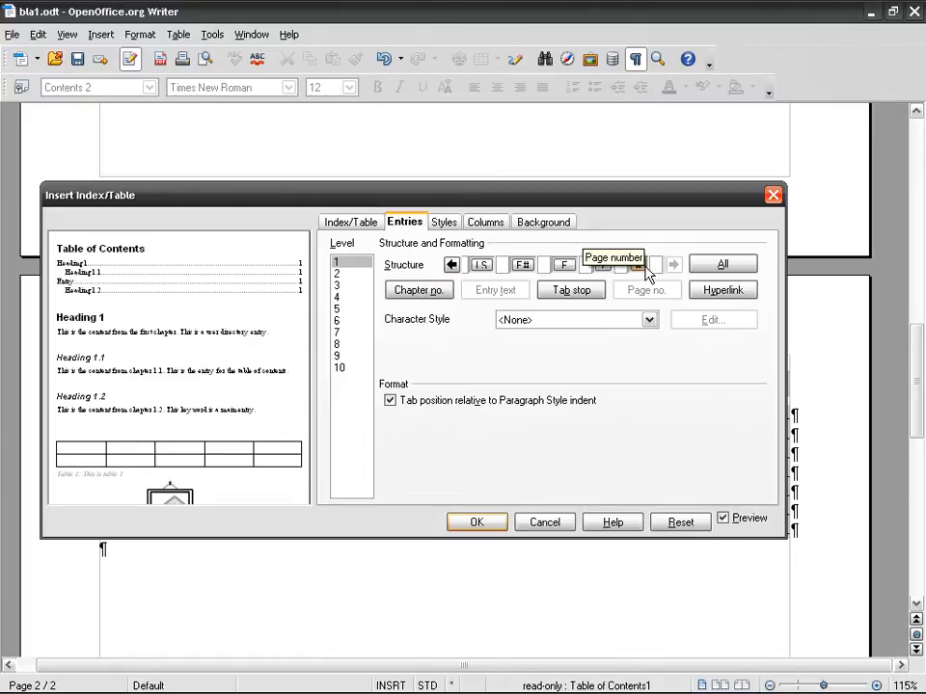
pyautogui.click(721, 290)
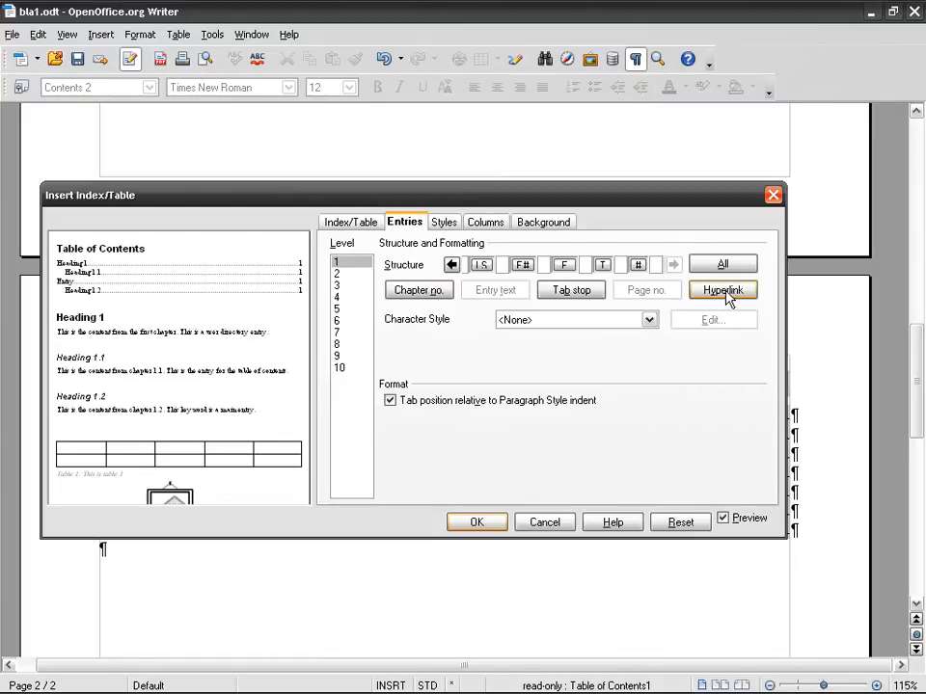
pyautogui.click(721, 289)
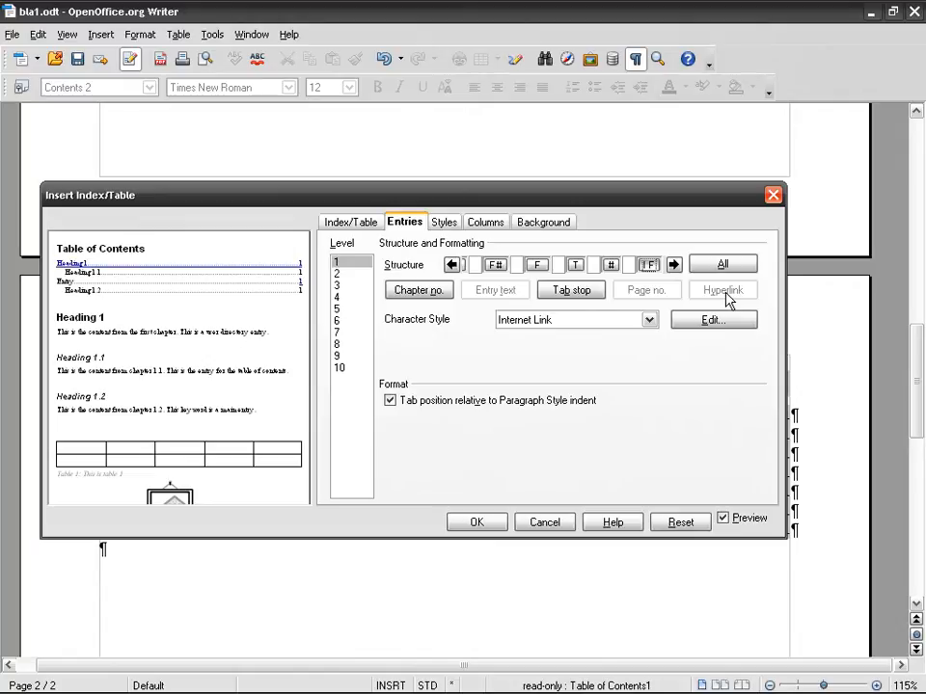
pyautogui.click(476, 521)
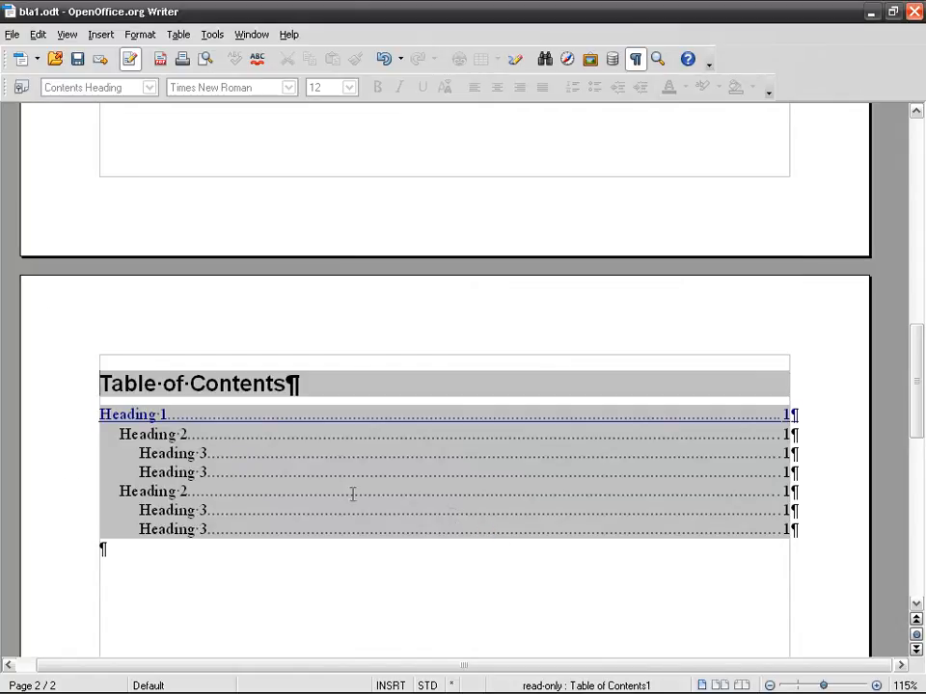
pyautogui.moveTo(131, 413)
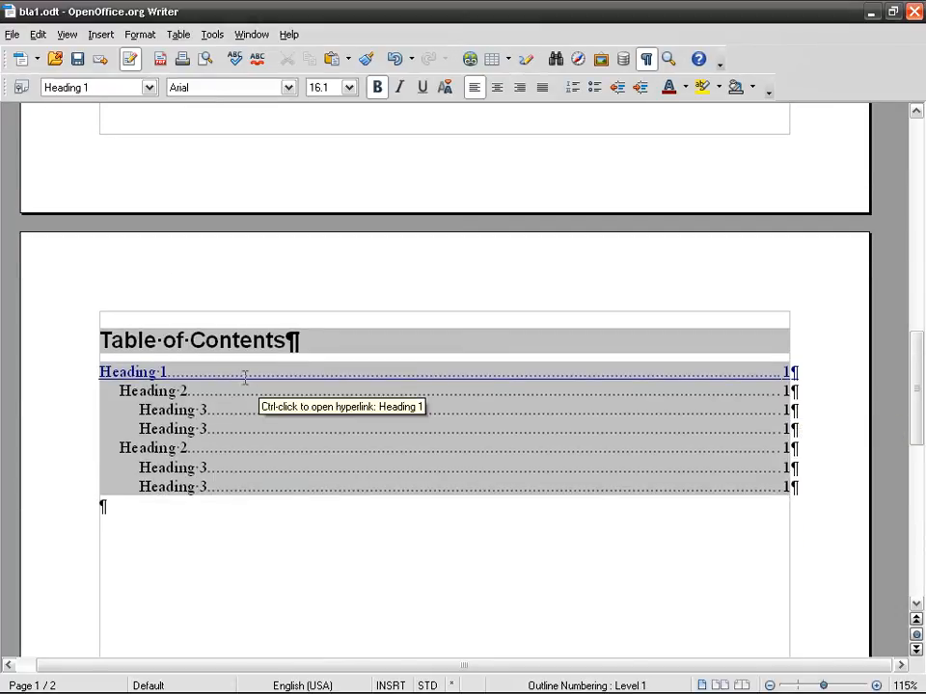
pyautogui.moveTo(301, 505)
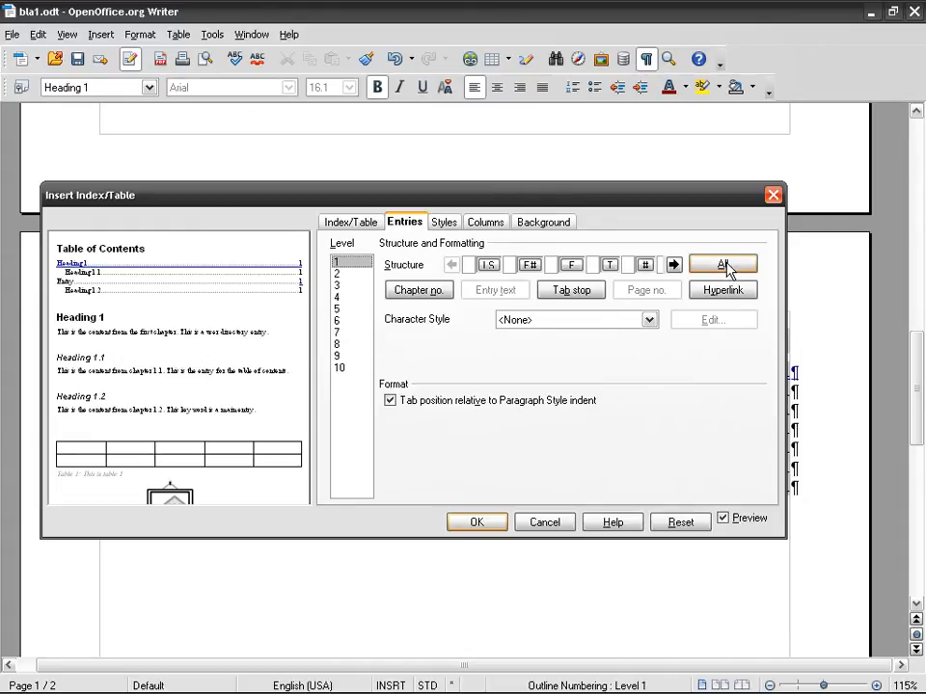
# Step: Copy the hyperlink entry structure to all levels with All and confirm the index settings
pyautogui.click(722, 264)
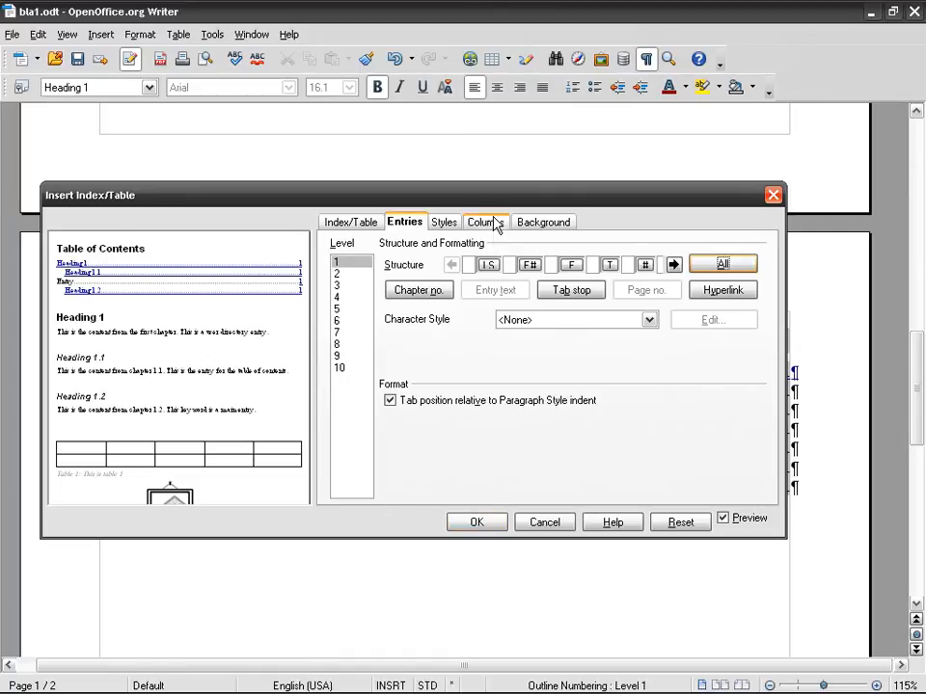
pyautogui.moveTo(89, 195); pyautogui.dragTo(201, 246)
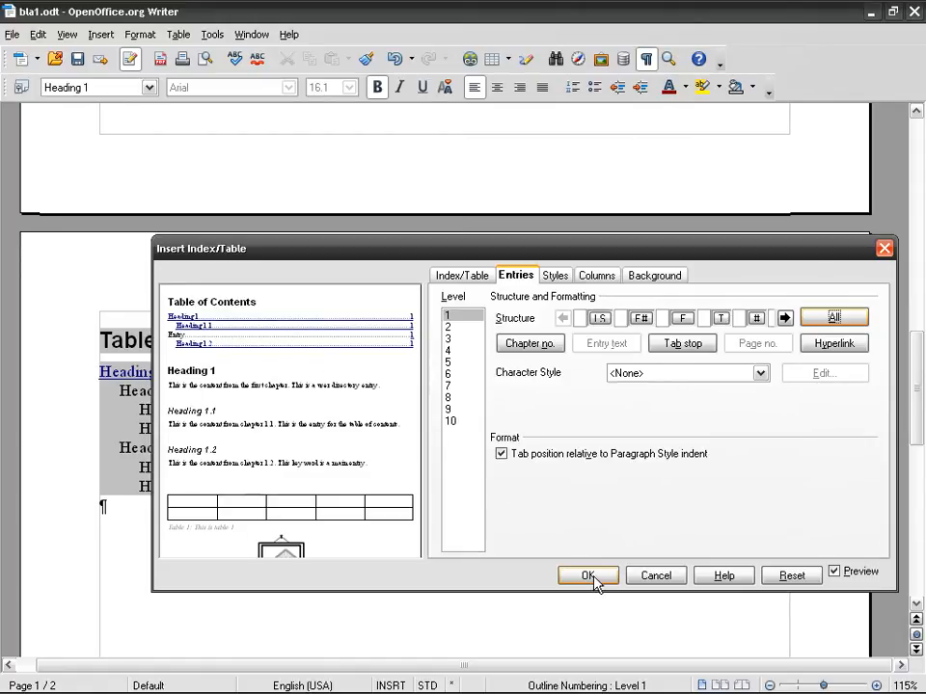
pyautogui.click(588, 575)
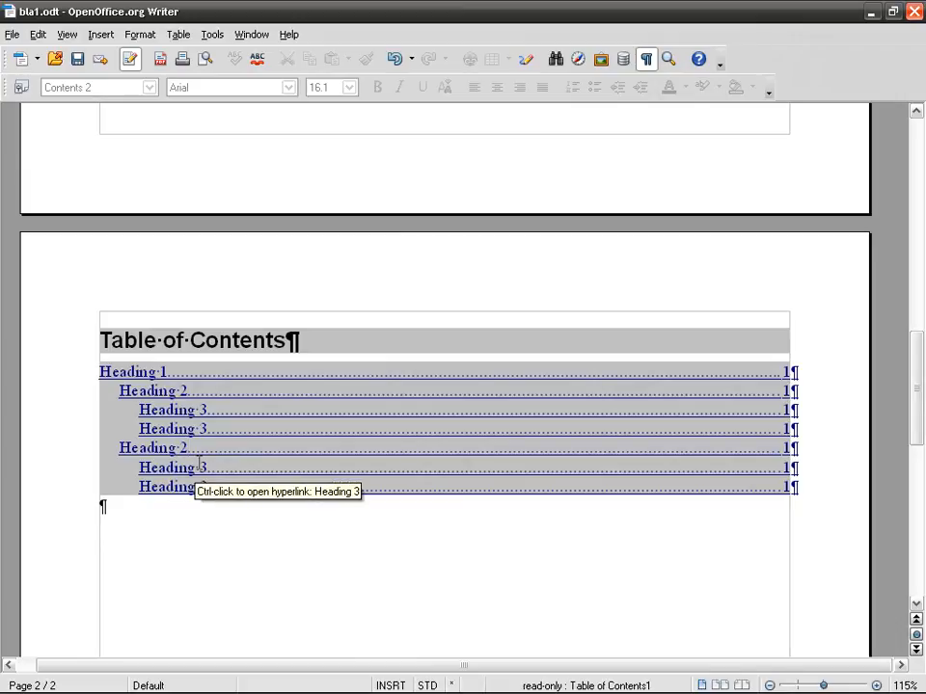
pyautogui.moveTo(151, 447)
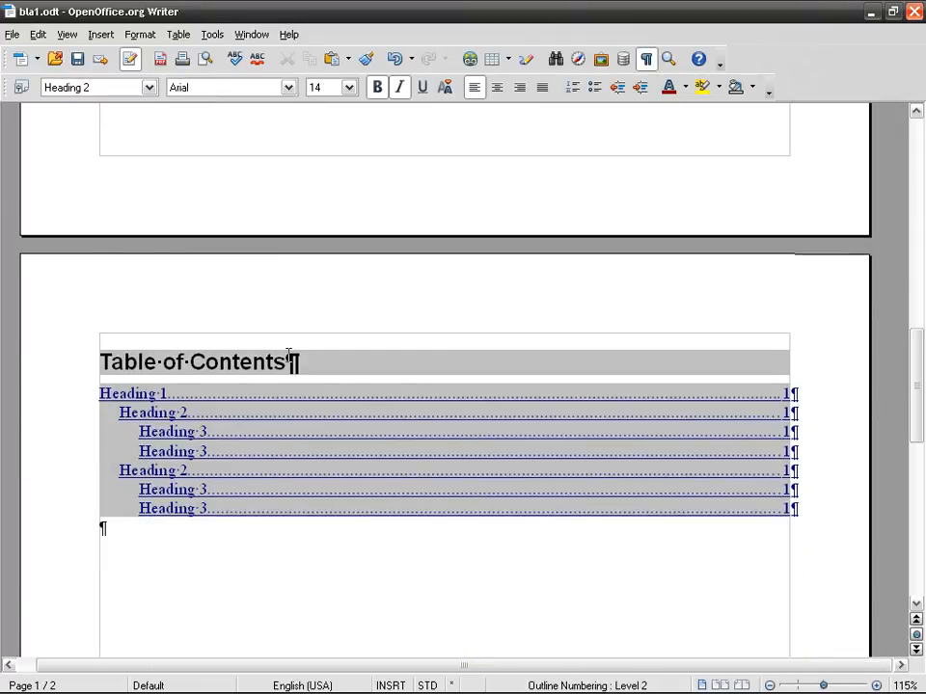
# Step: Delete the table of contents via Delete Index/Table, leaving the second page empty
pyautogui.rightClick(273, 413)
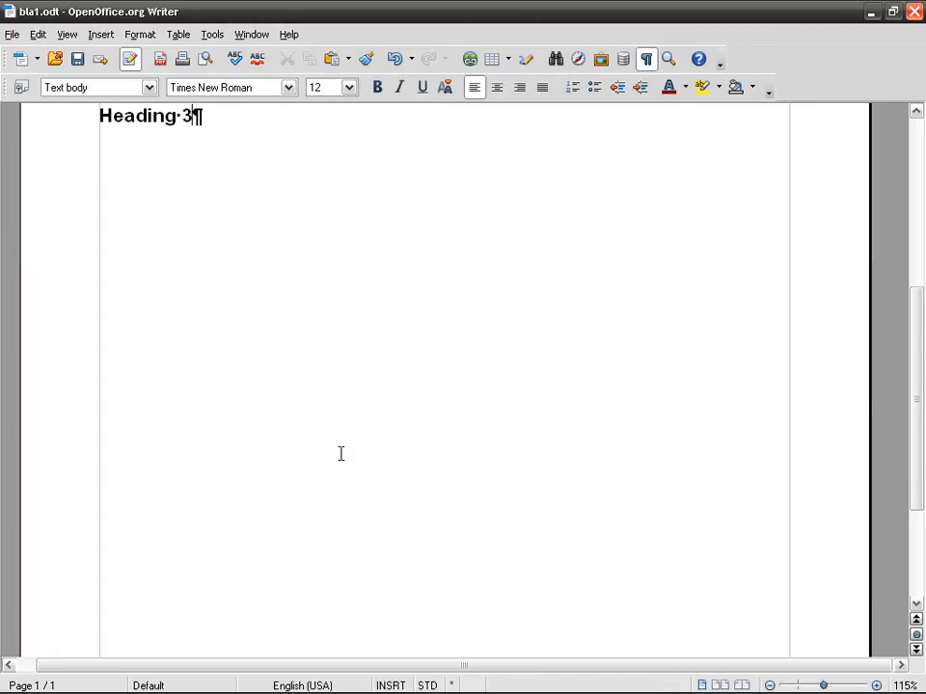
pyautogui.scroll(-3)
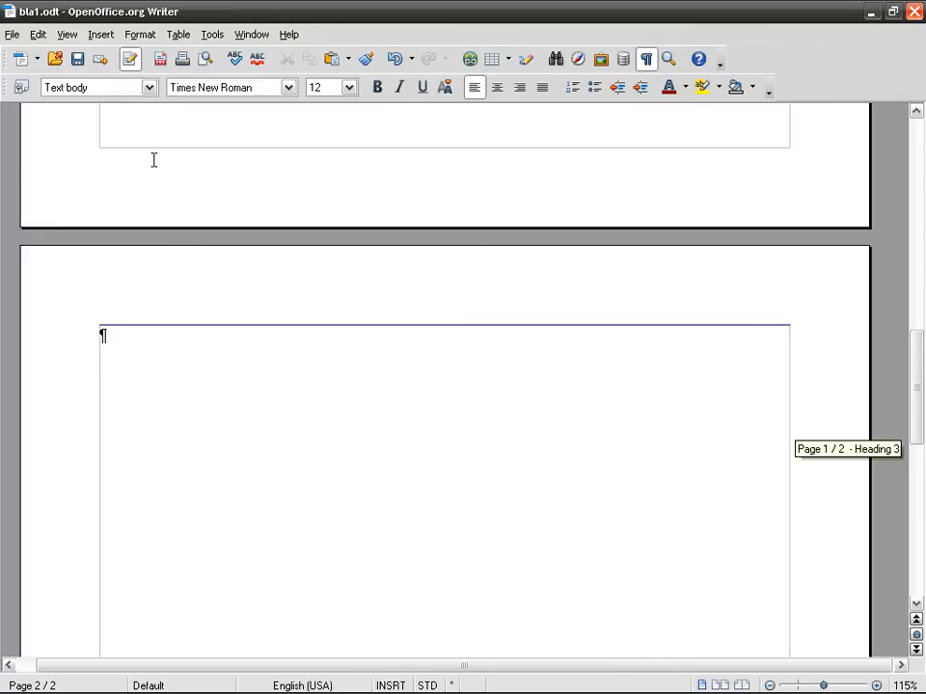
pyautogui.click(100, 35)
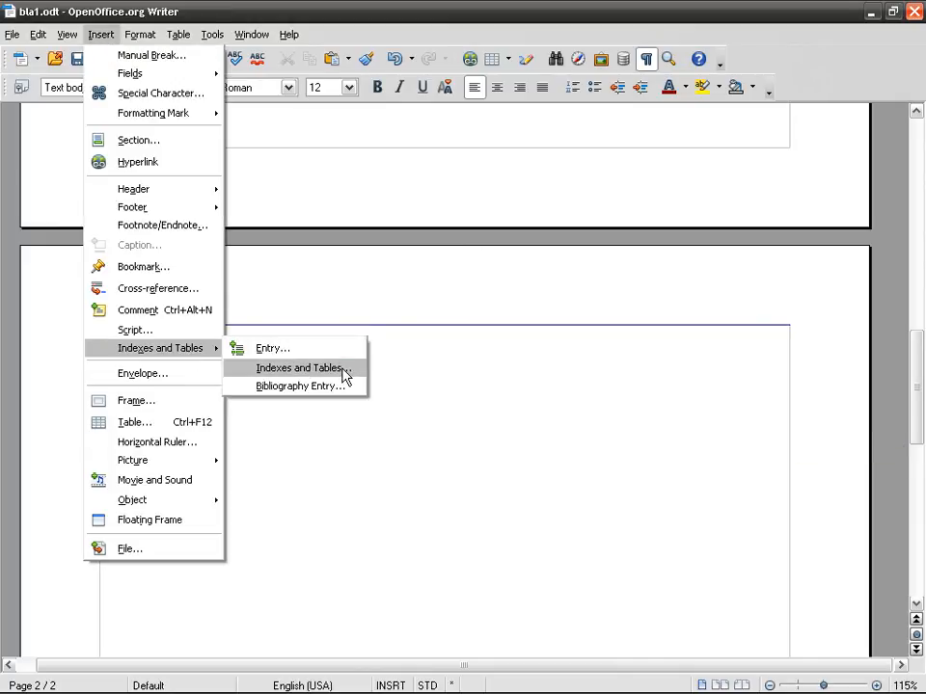
# Step: Start a new Indexes and Tables insertion and go to its Entries settings
pyautogui.click(301, 367)
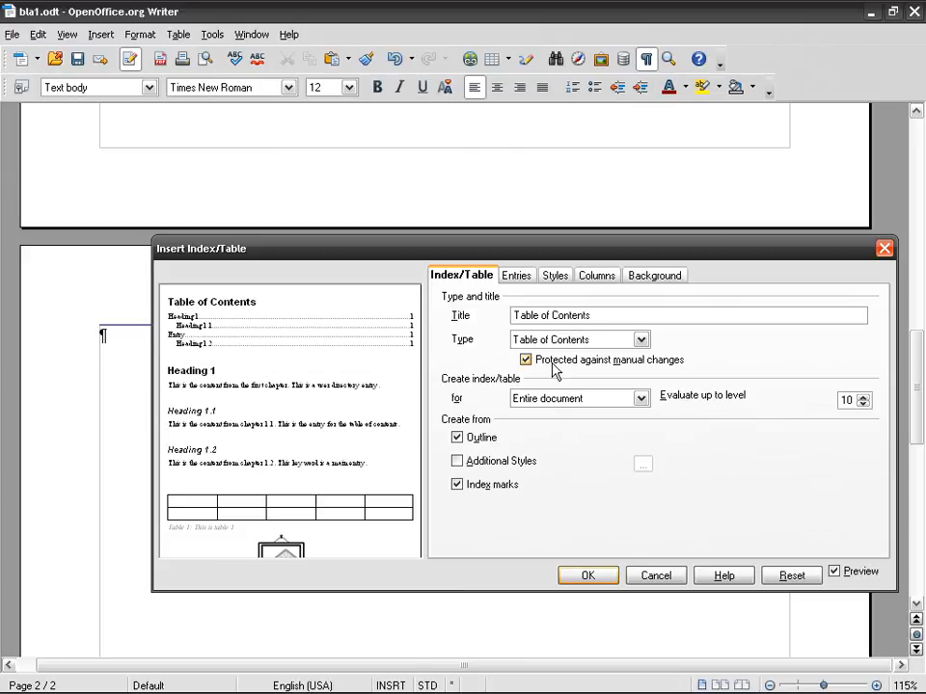
pyautogui.click(517, 274)
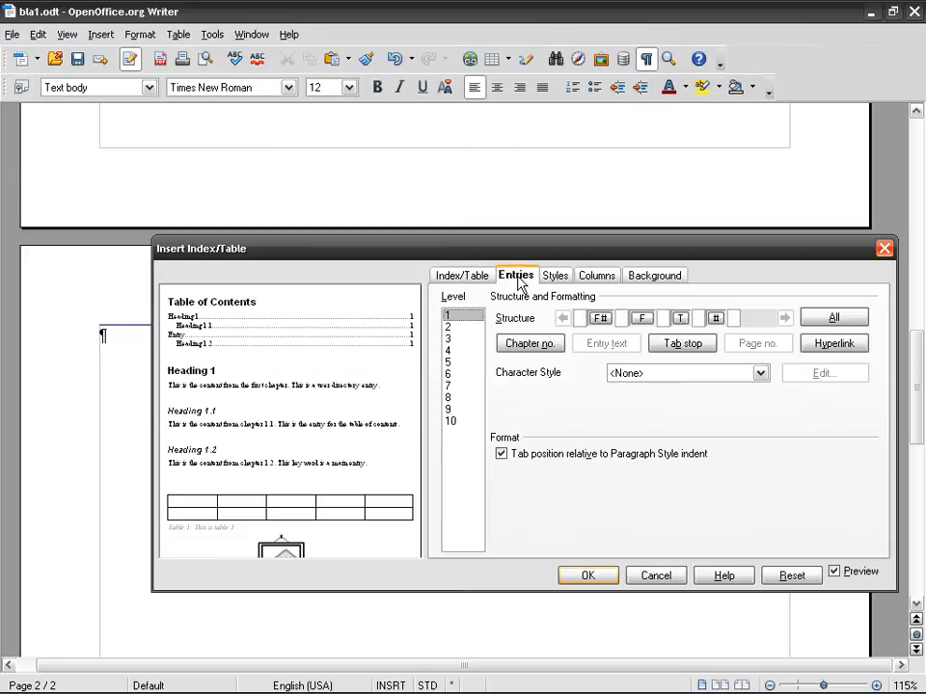
pyautogui.moveTo(602, 318)
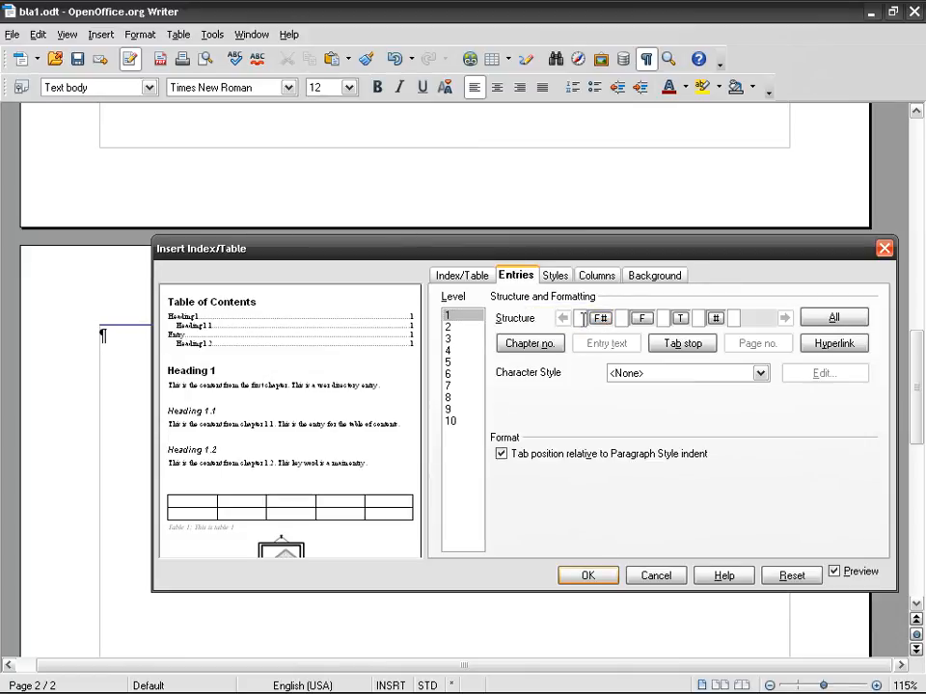
pyautogui.moveTo(602, 318)
pyautogui.write('Text')
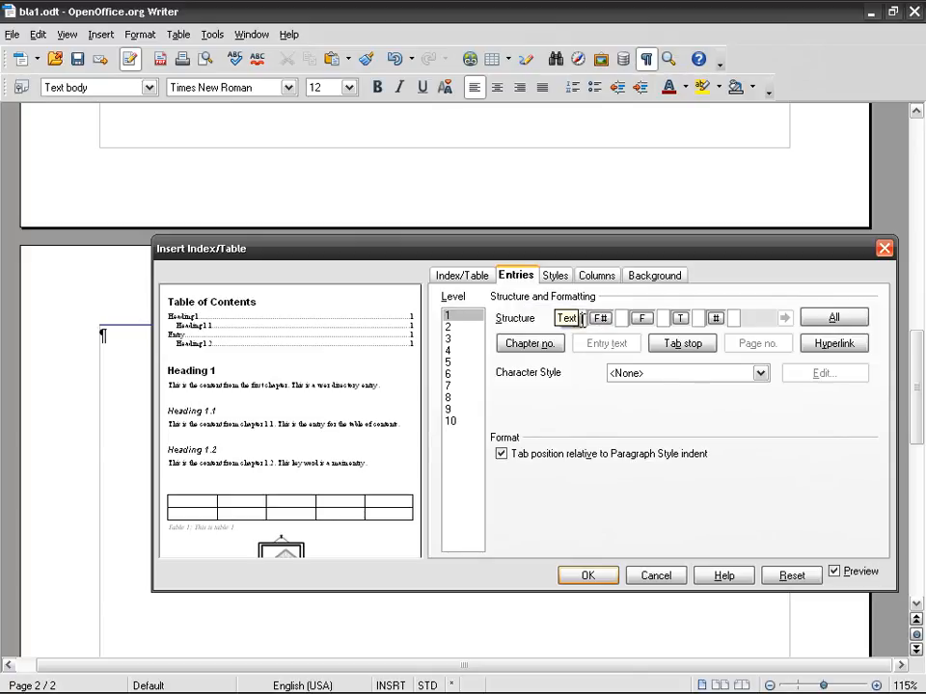
# Step: Add Hyperlink start before E# and Hyperlink end after the page number #
pyautogui.click(833, 343)
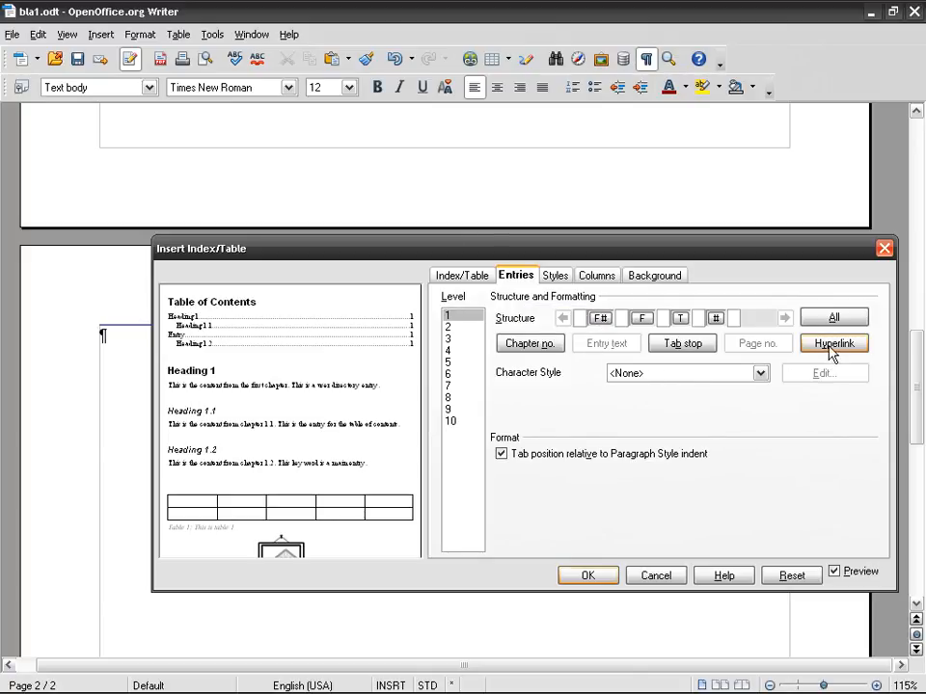
pyautogui.click(834, 344)
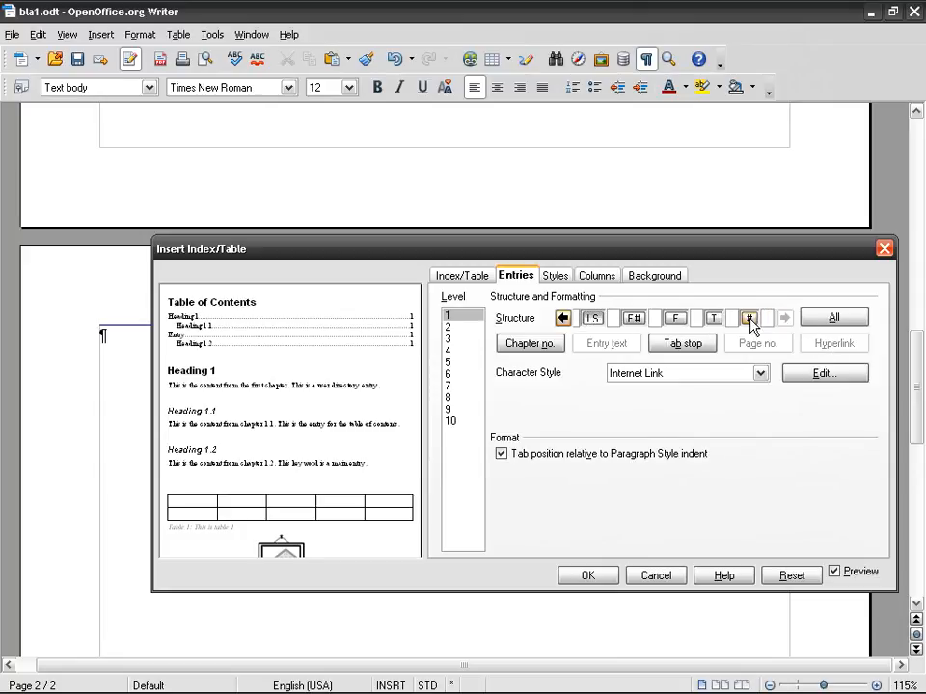
pyautogui.click(748, 318)
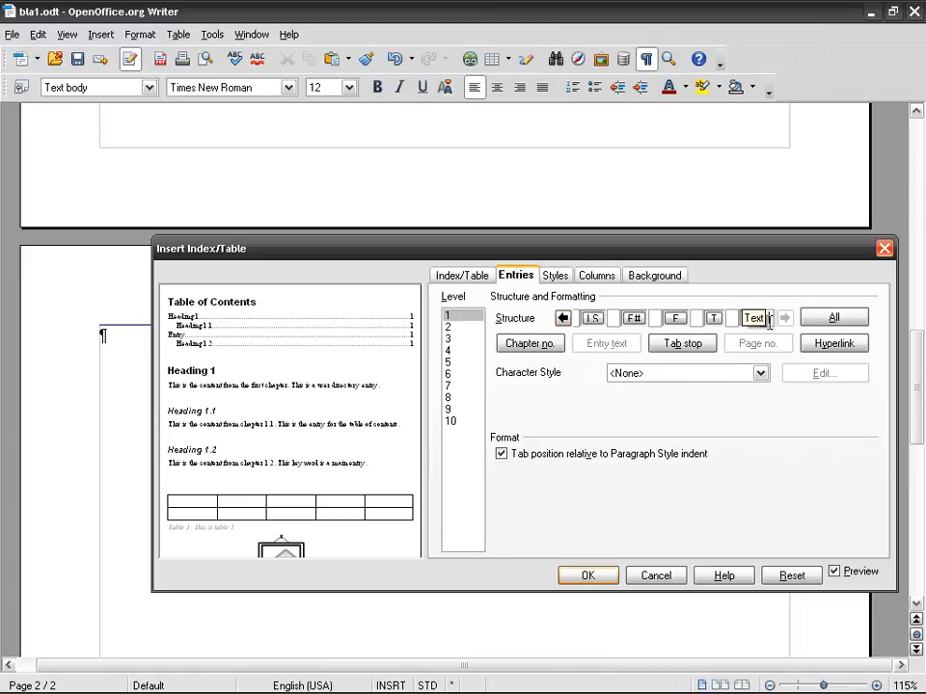
pyautogui.click(833, 343)
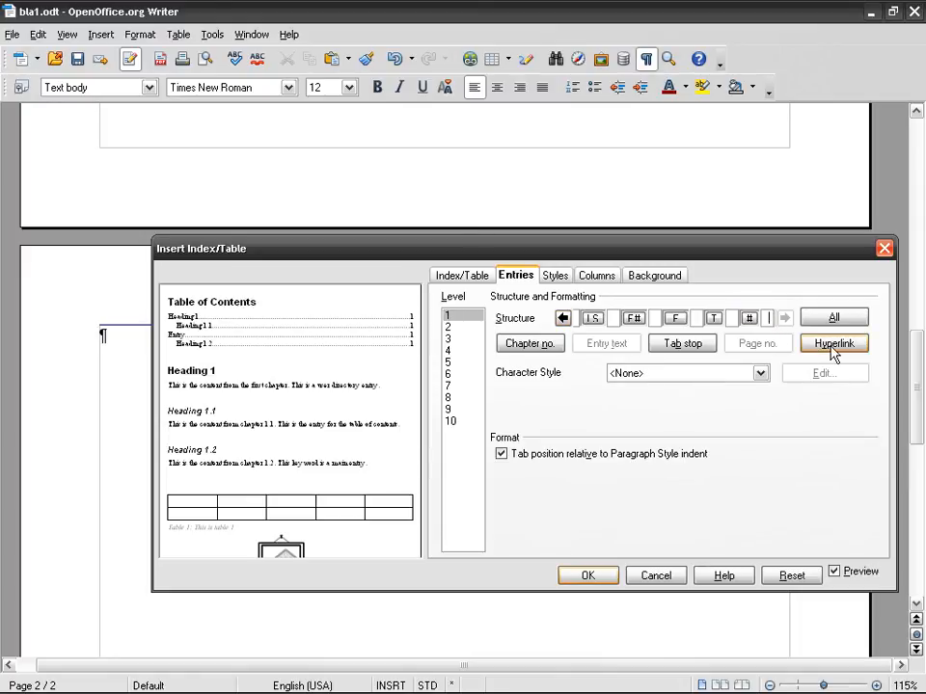
pyautogui.click(833, 343)
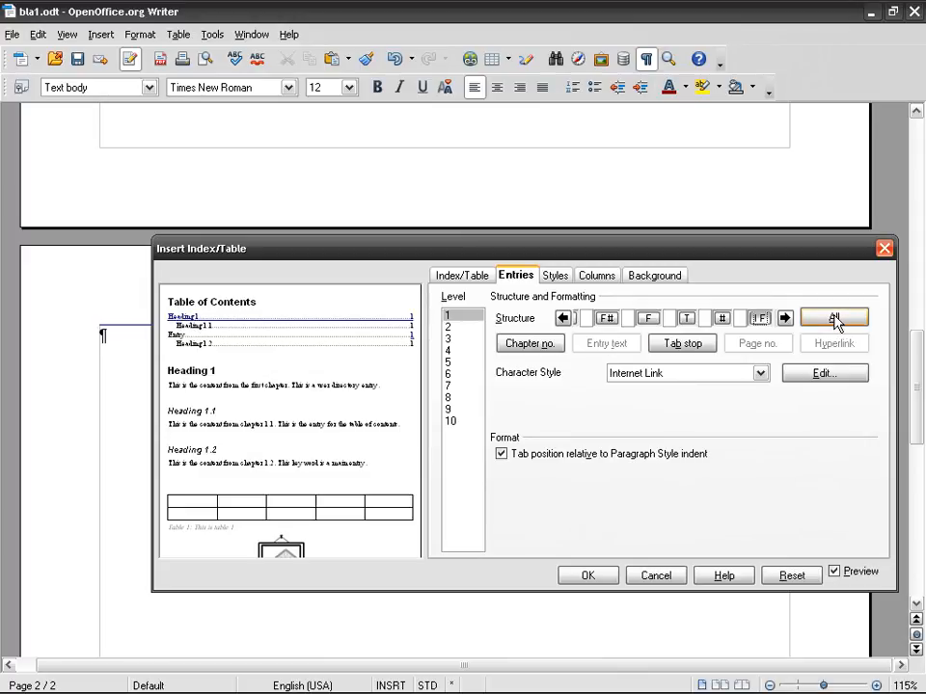
# Step: Apply the linked structure to all levels with All and insert the new table of contents
pyautogui.click(833, 318)
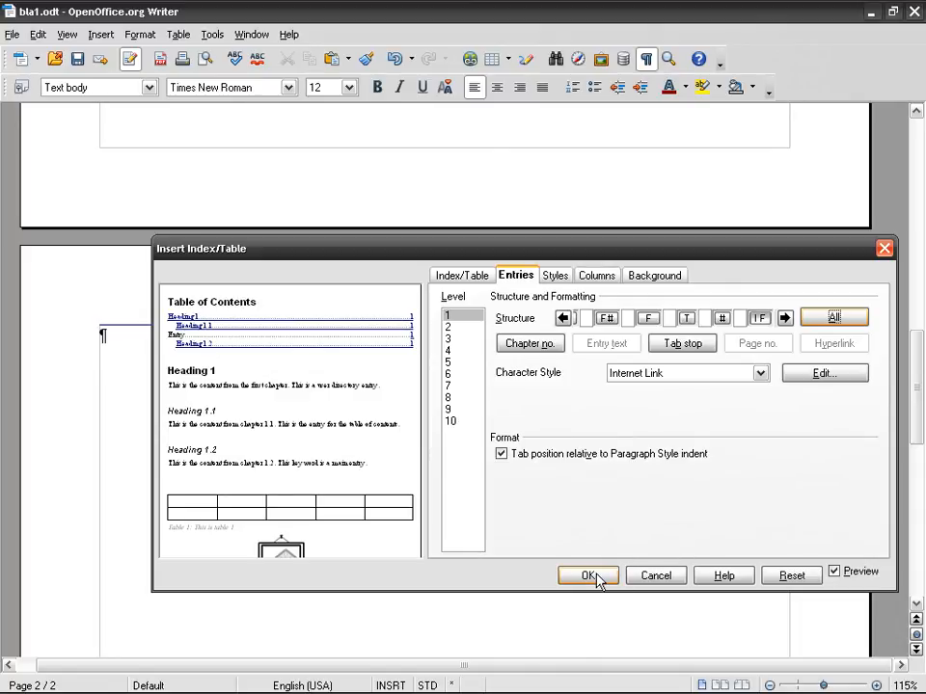
pyautogui.click(590, 574)
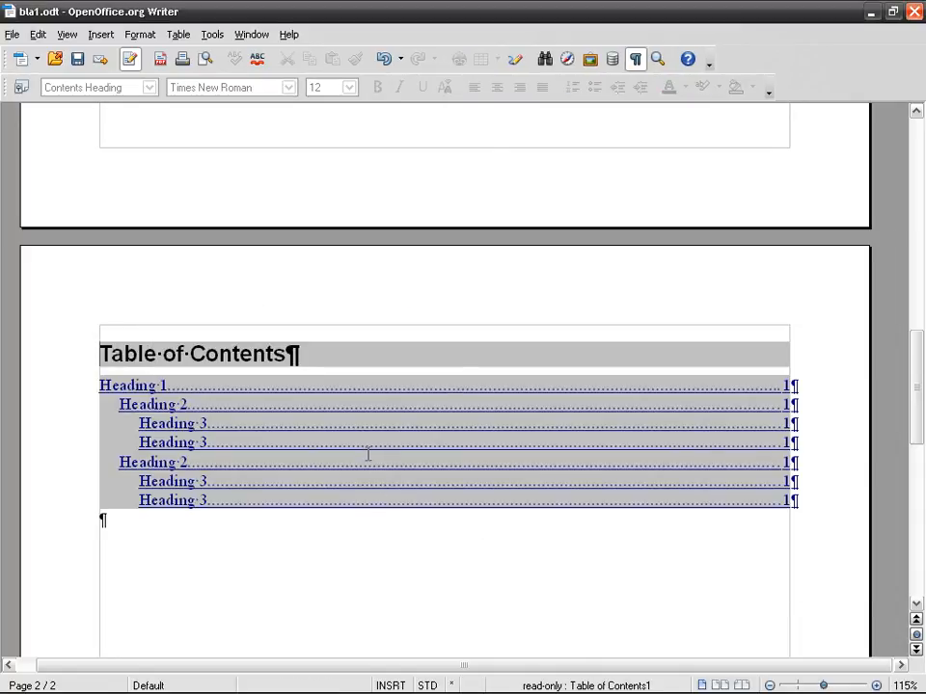